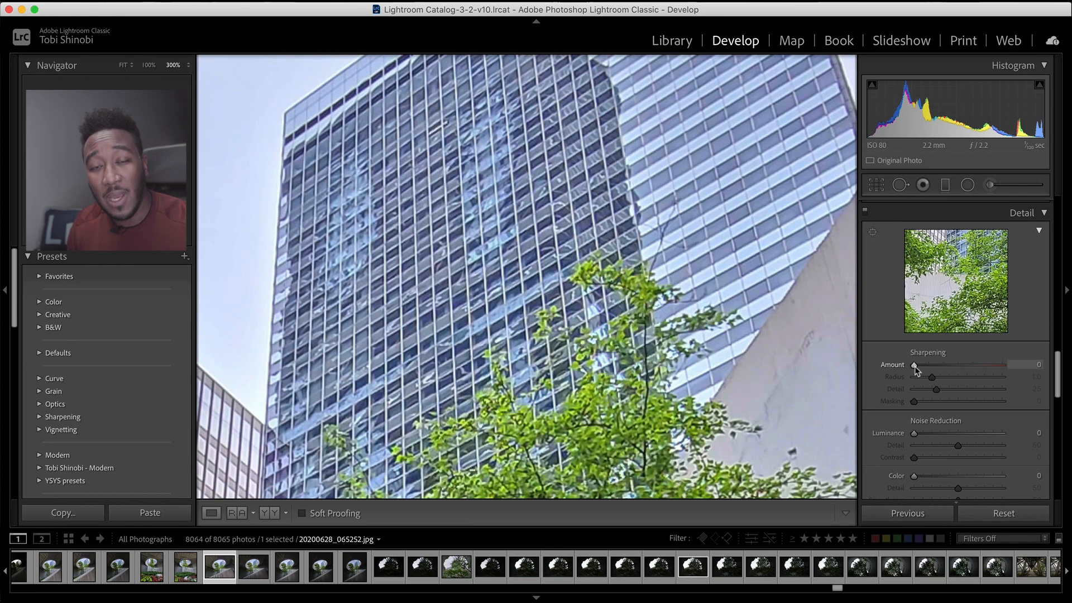
Set the sharpening Amount to 70 in the Detail panel.
left_click_drag(915, 365, 950, 364)
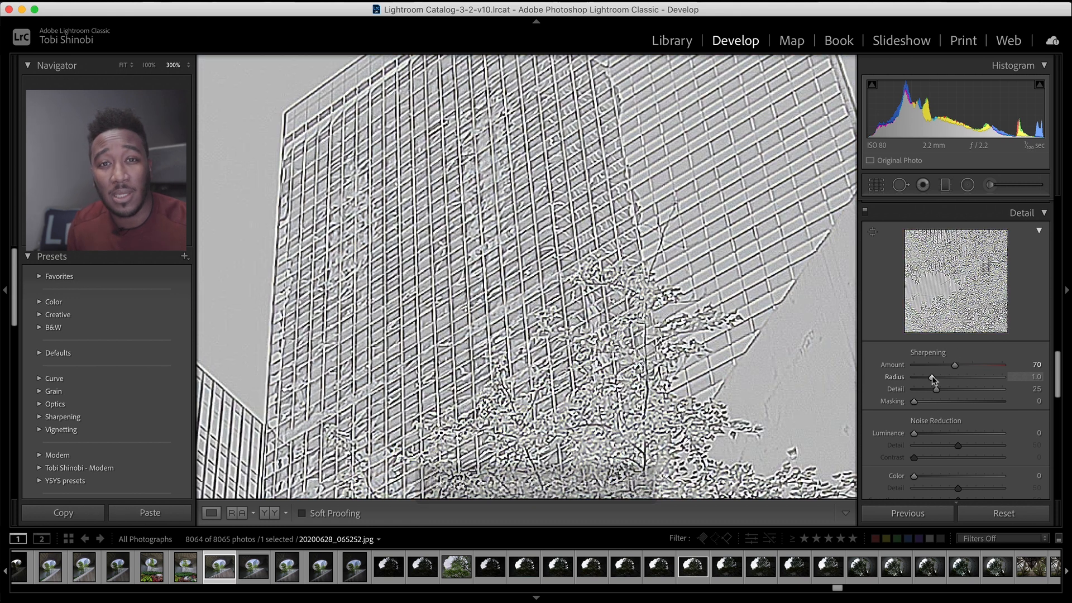
Set the sharpening Radius to 1.5 while previewing the edge mask.
left_click_drag(931, 376, 947, 376)
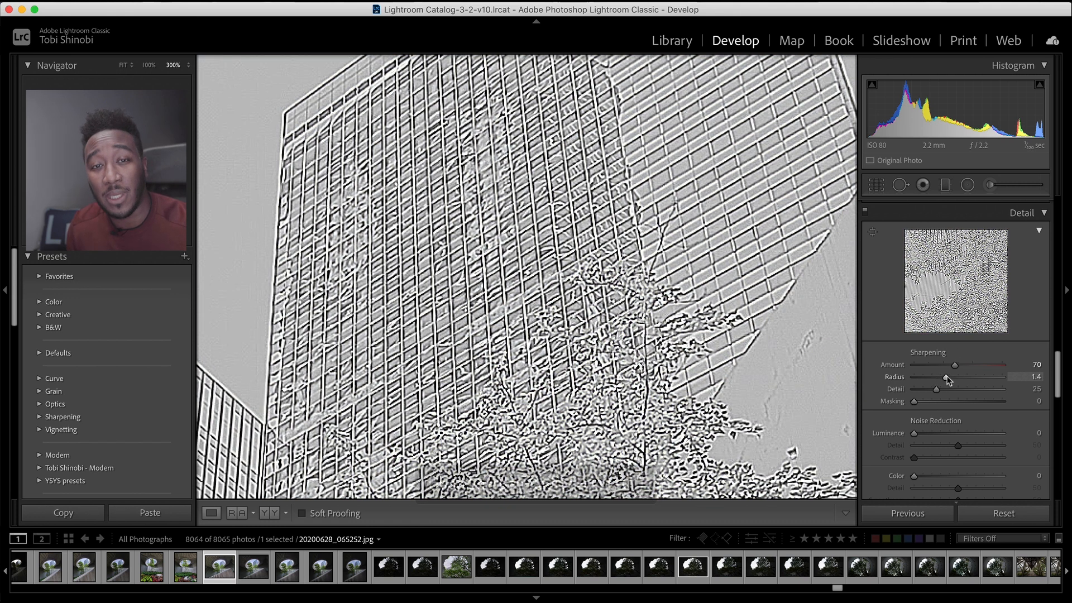
left_click_drag(947, 377, 951, 377)
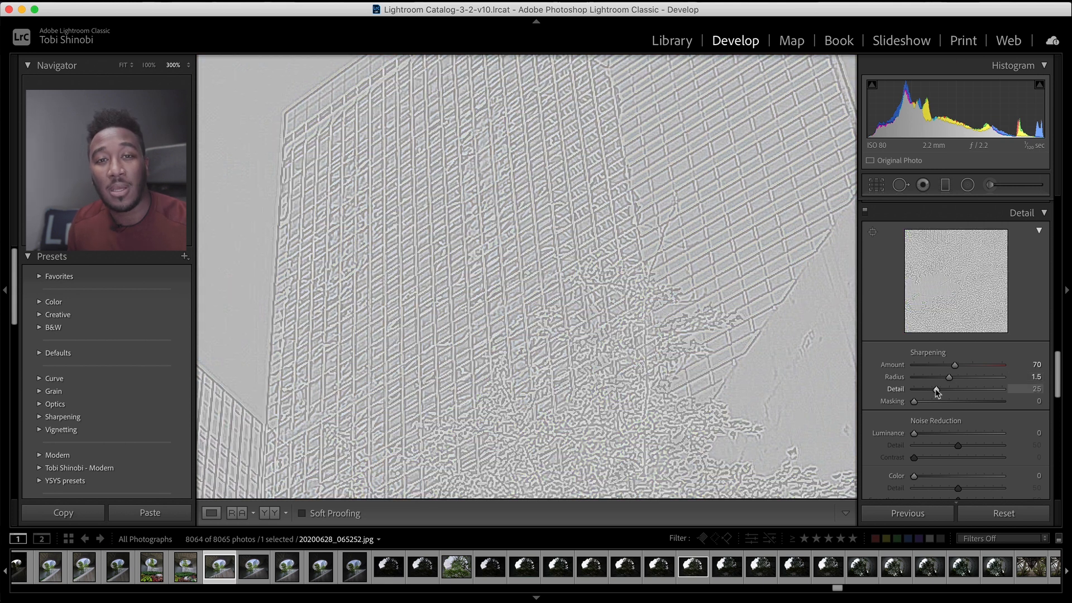
Compare sharpening Detail values and settle it at about 40.
left_click_drag(954, 389, 958, 388)
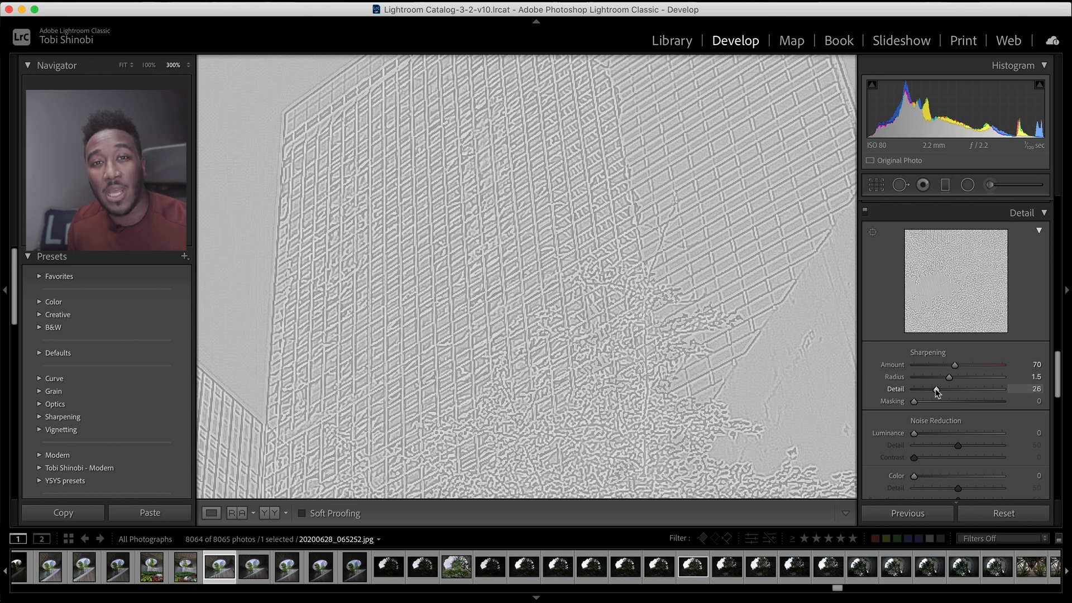
left_click_drag(938, 401, 950, 401)
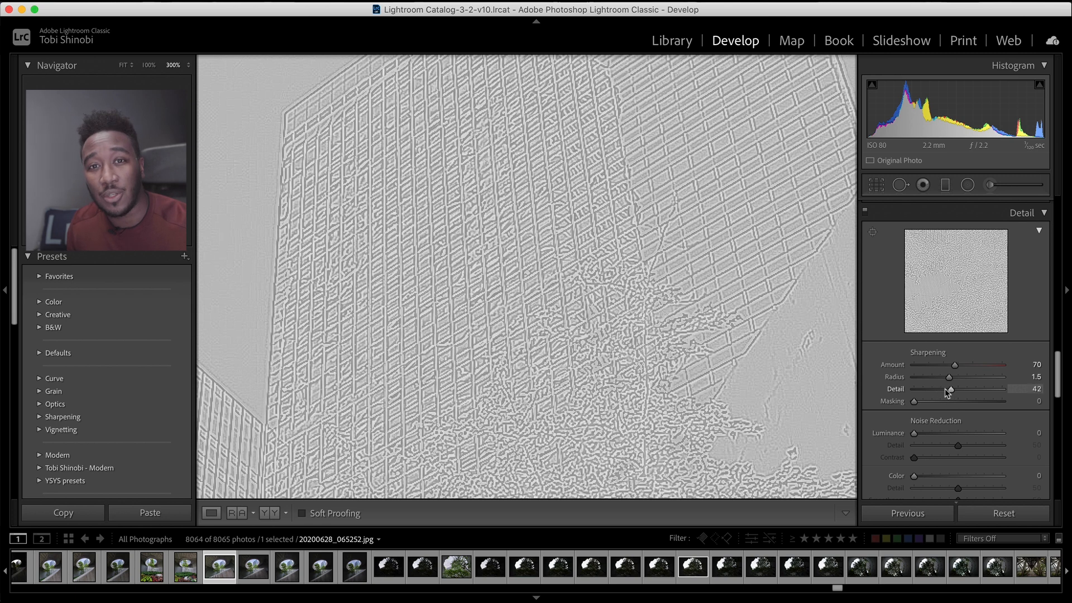
left_click_drag(949, 388, 921, 389)
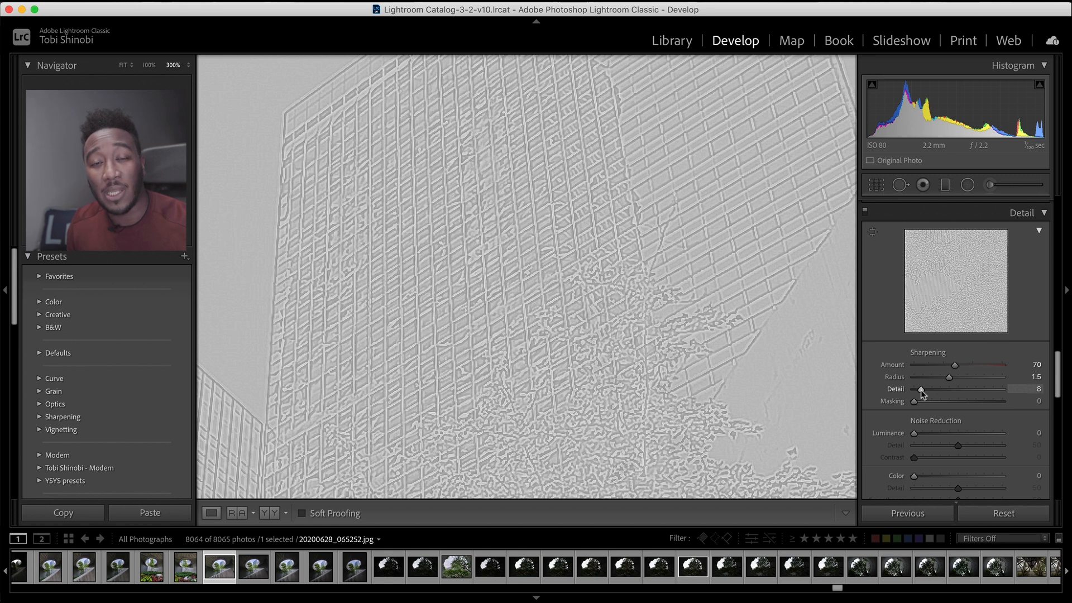
left_click_drag(923, 389, 947, 389)
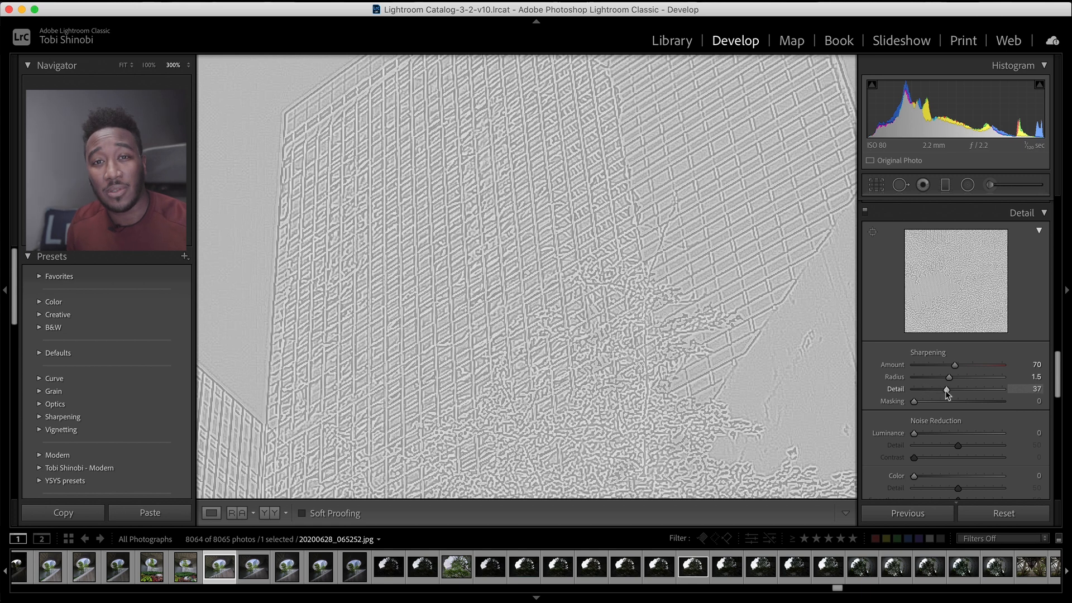
left_click_drag(948, 389, 957, 389)
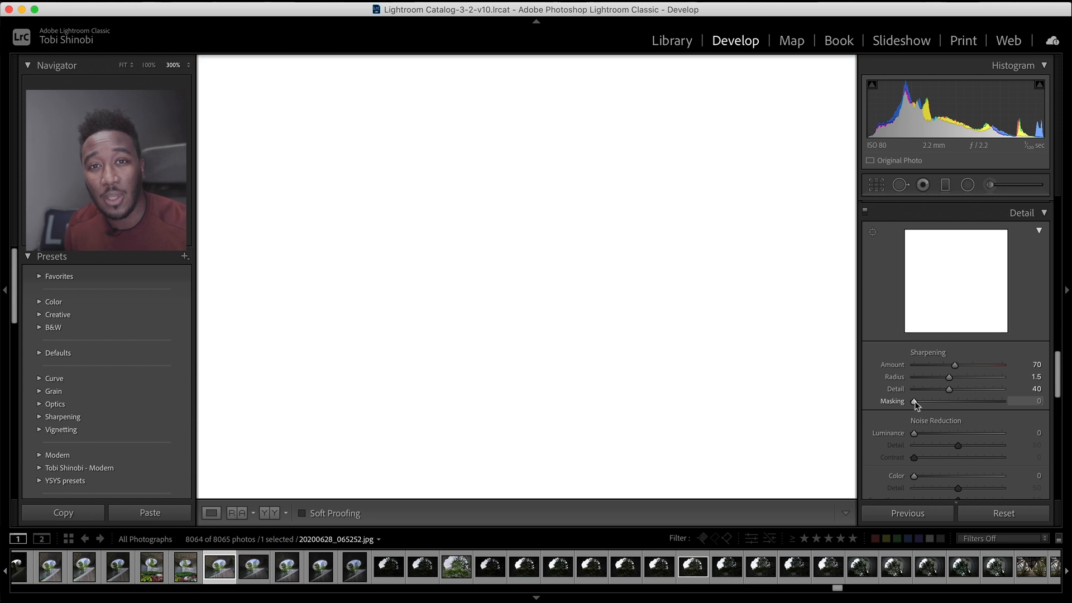
Set sharpening Masking to around 22 to protect smooth areas.
left_click_drag(915, 403, 928, 403)
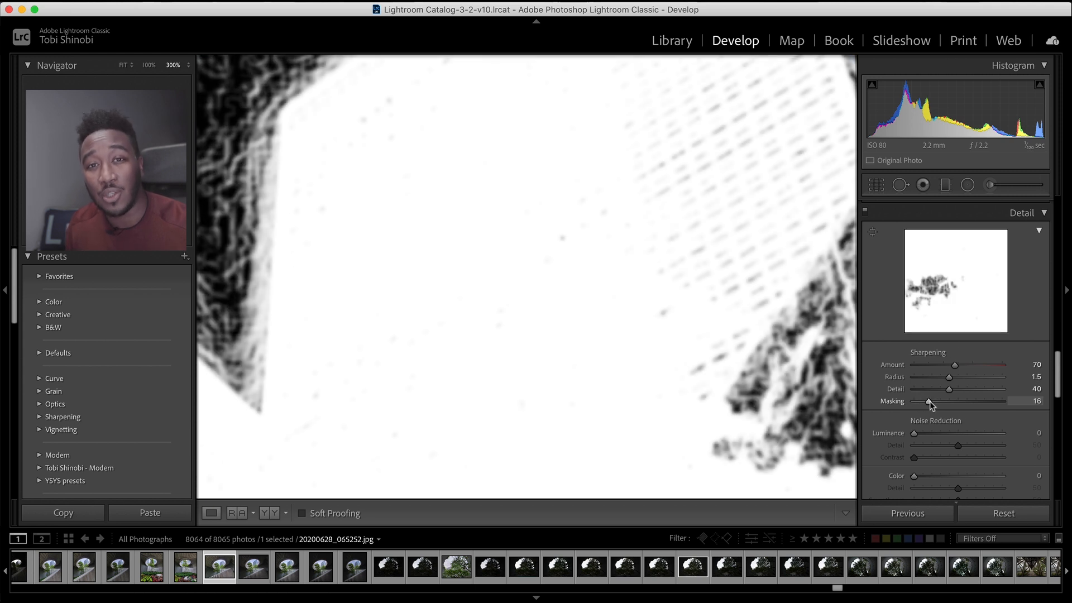
left_click_drag(928, 404, 957, 403)
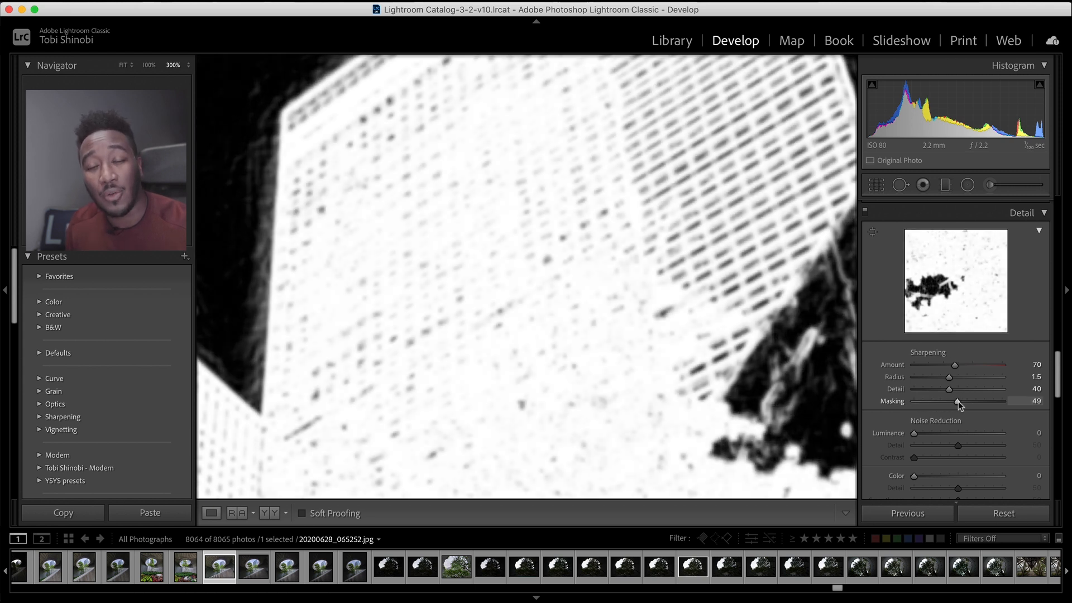
left_click_drag(958, 401, 936, 401)
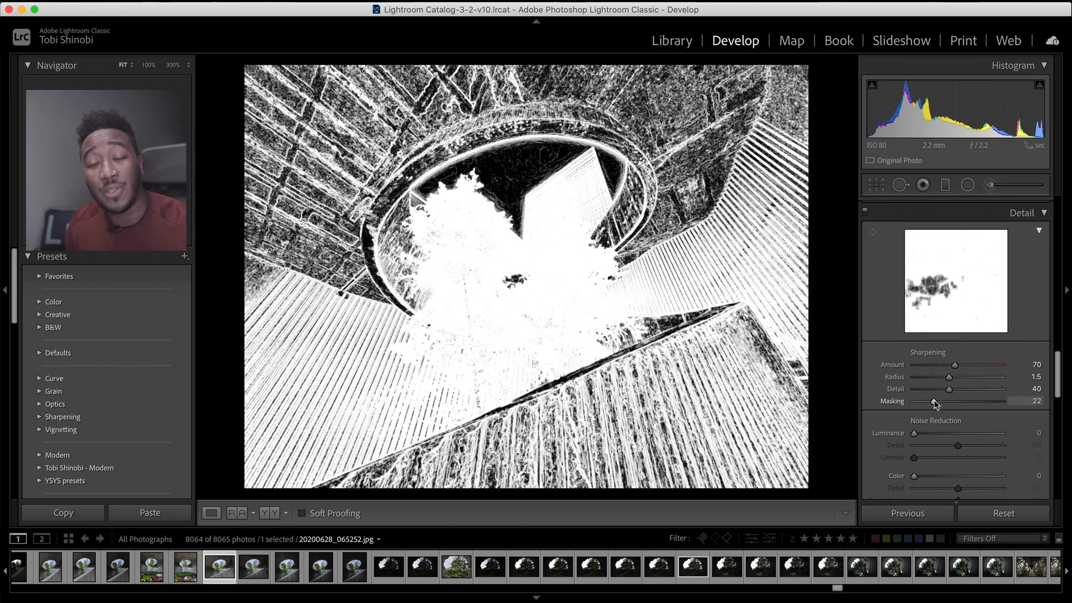